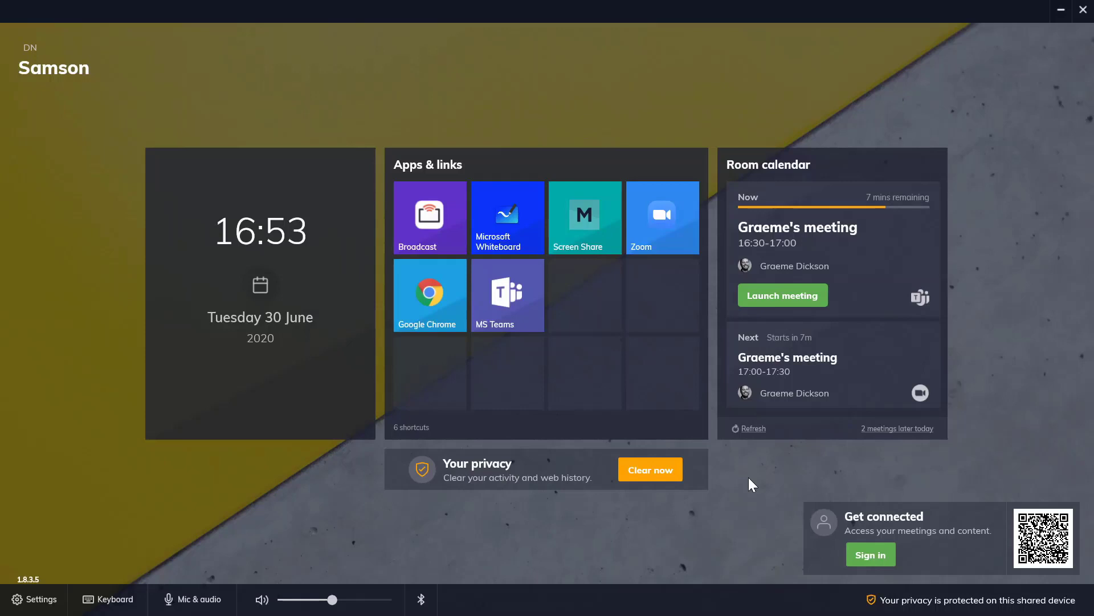
mouse_move(436, 318)
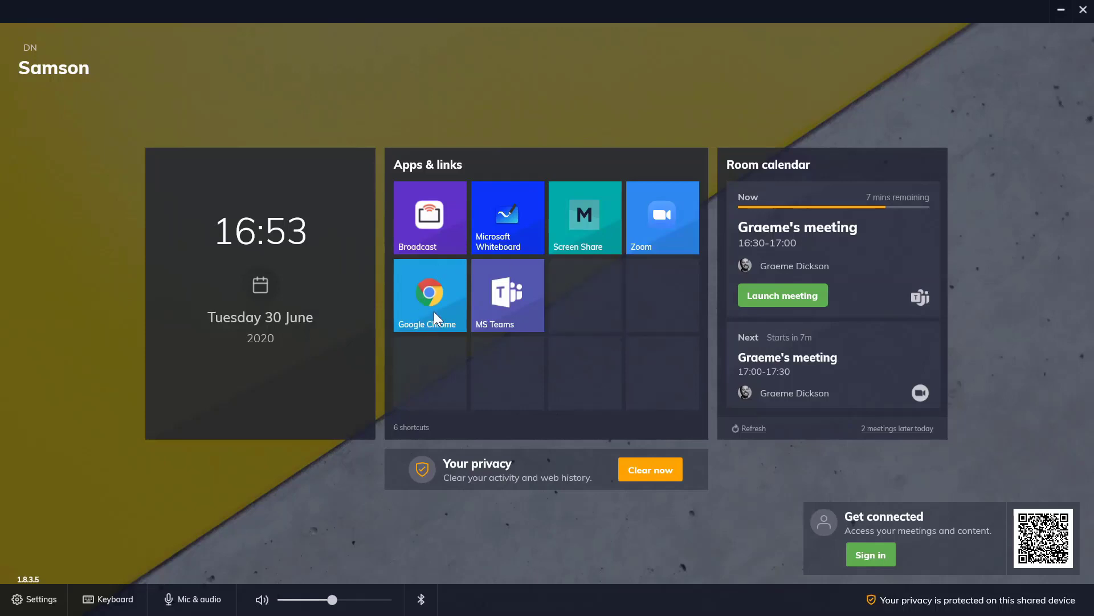
Step: Launch Google Chrome and Microsoft Whiteboard from the room home screen
click(429, 294)
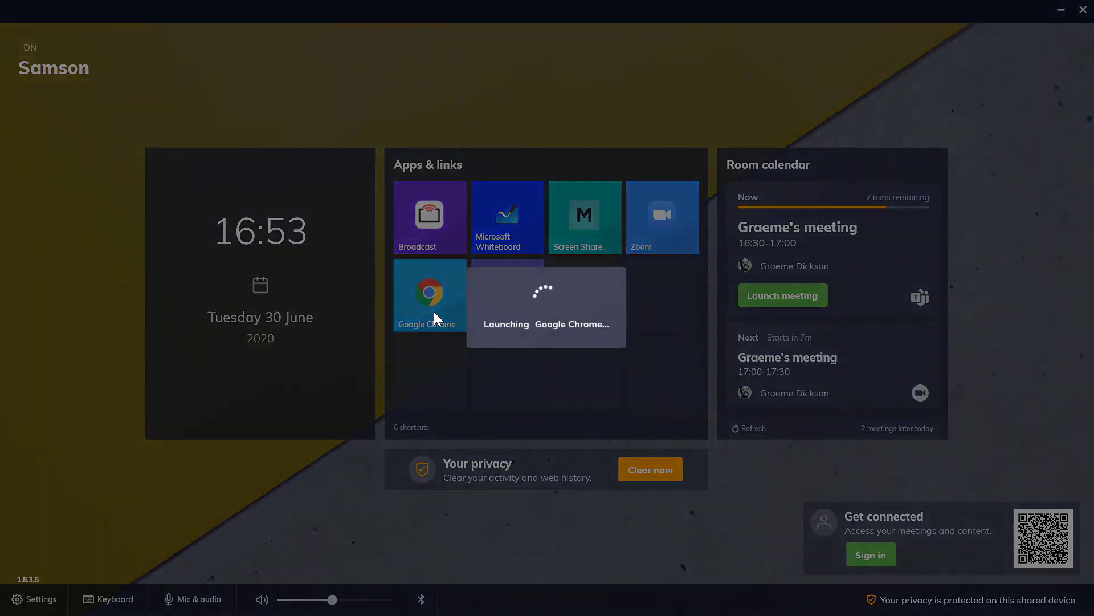
click(429, 292)
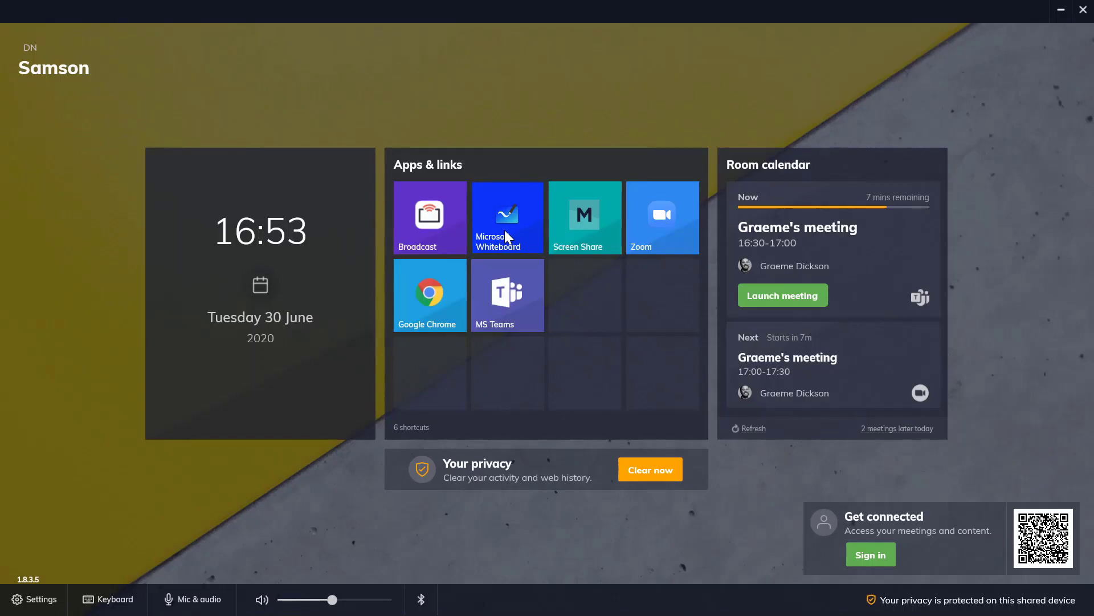
click(508, 217)
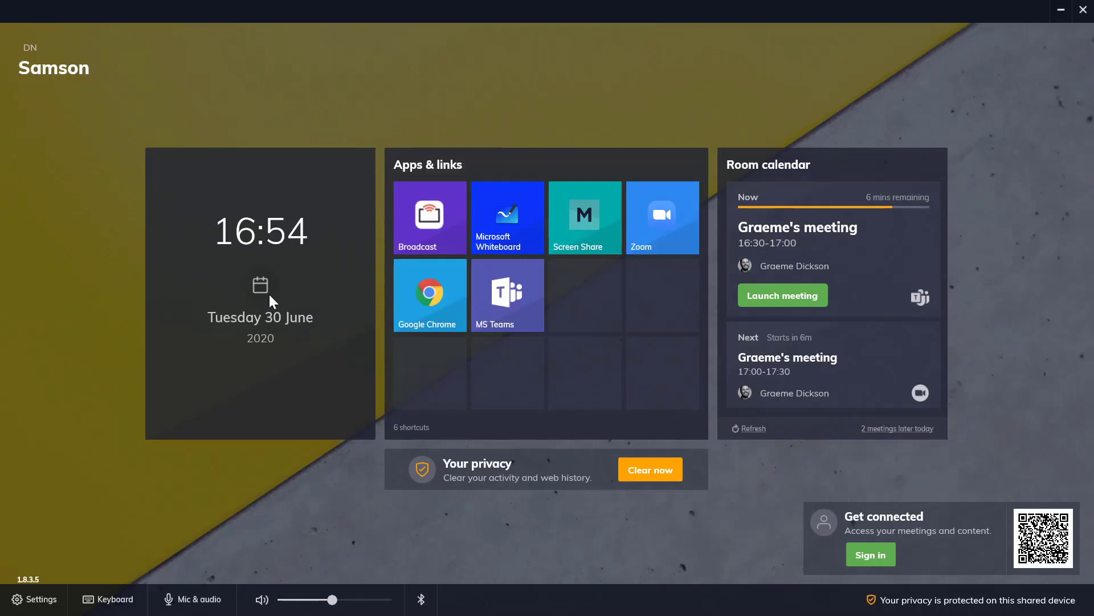
mouse_move(932, 304)
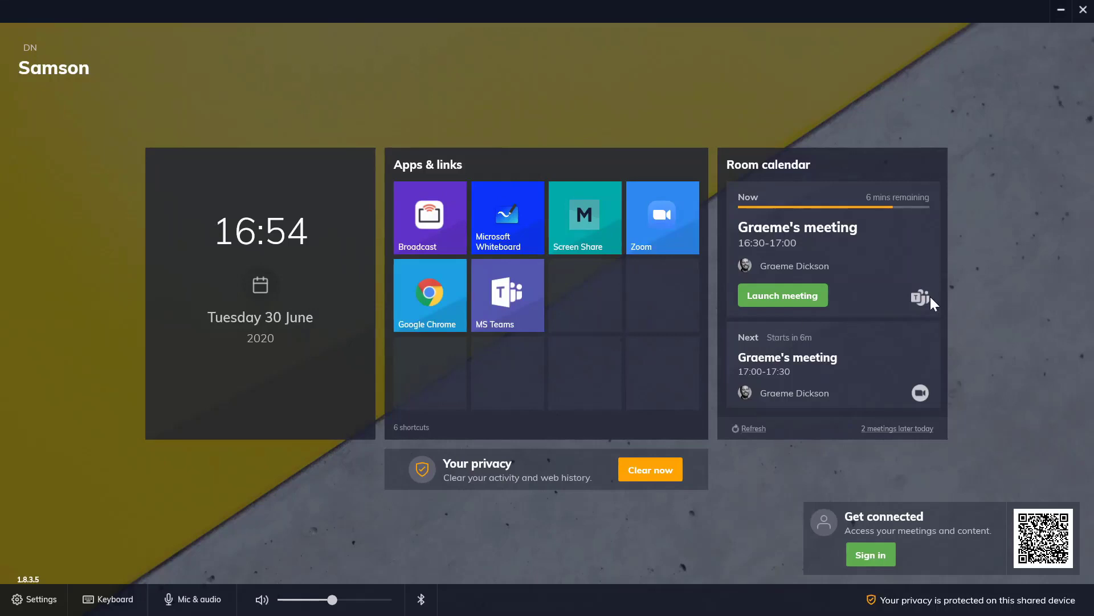
mouse_move(892, 436)
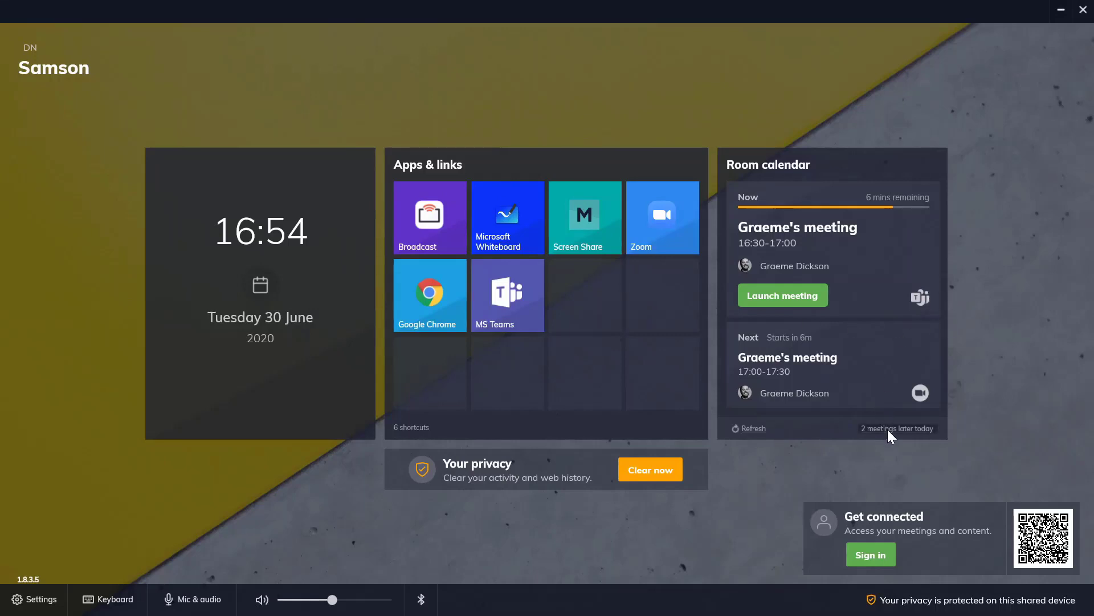
Step: Start the Room calendar's current meeting in Microsoft Teams, then return to the home screen
click(898, 428)
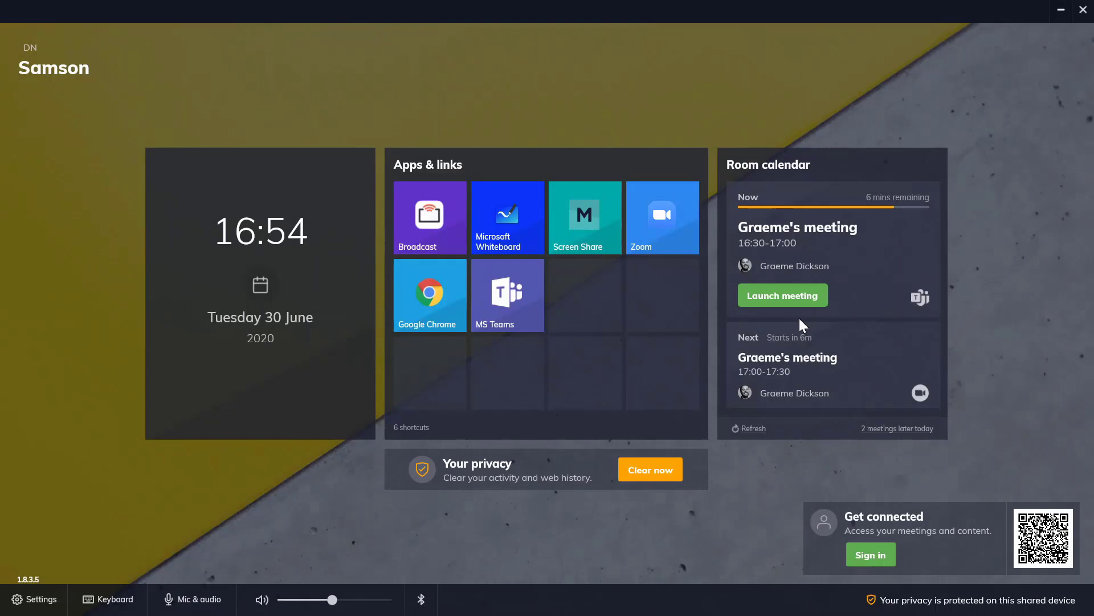
click(798, 296)
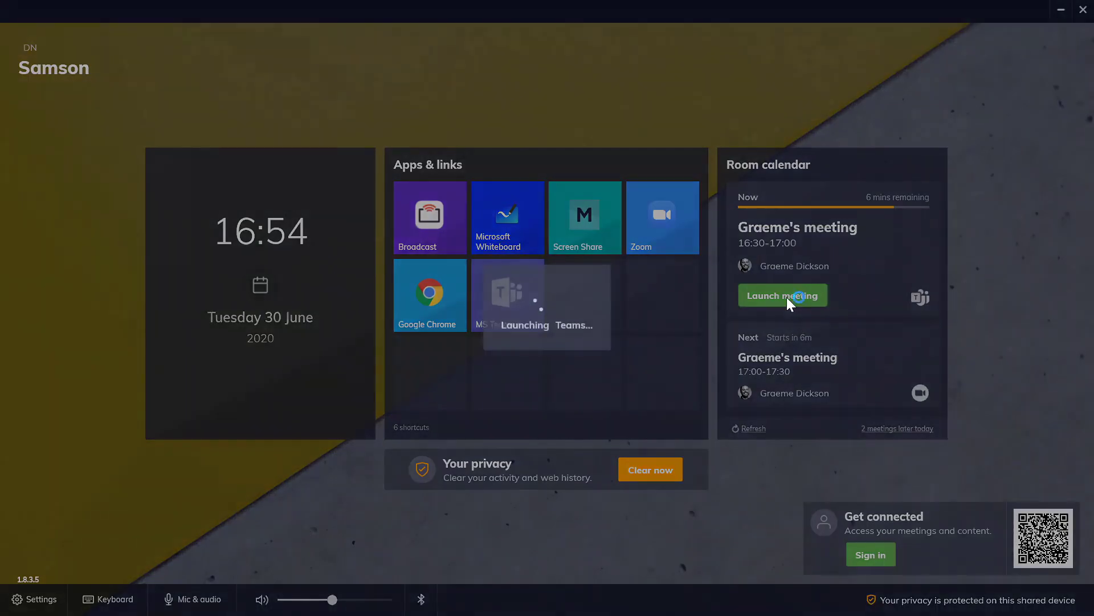
click(782, 295)
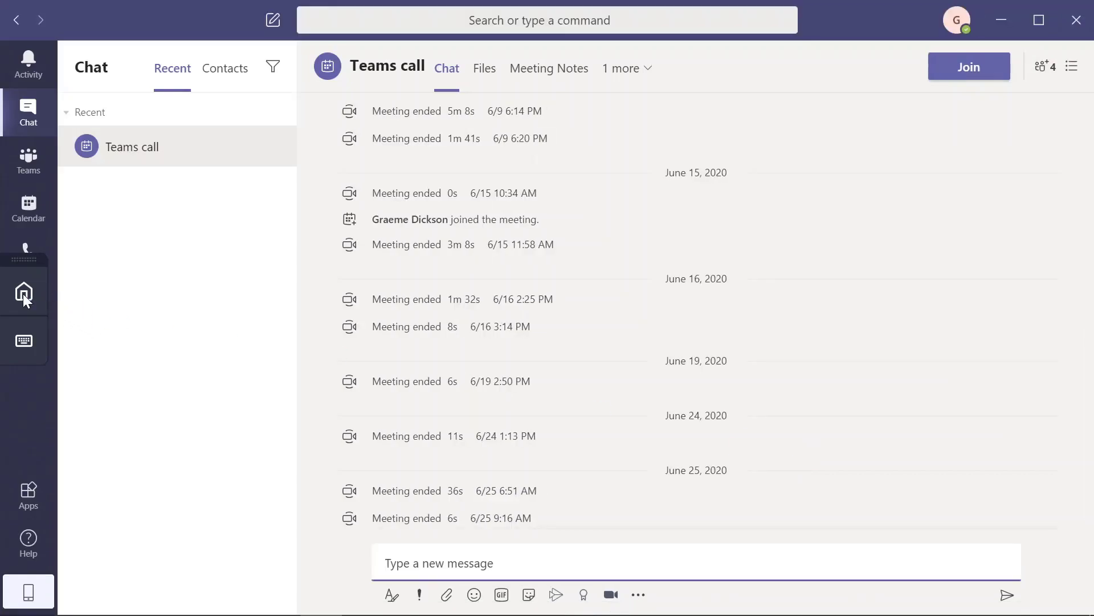
click(23, 293)
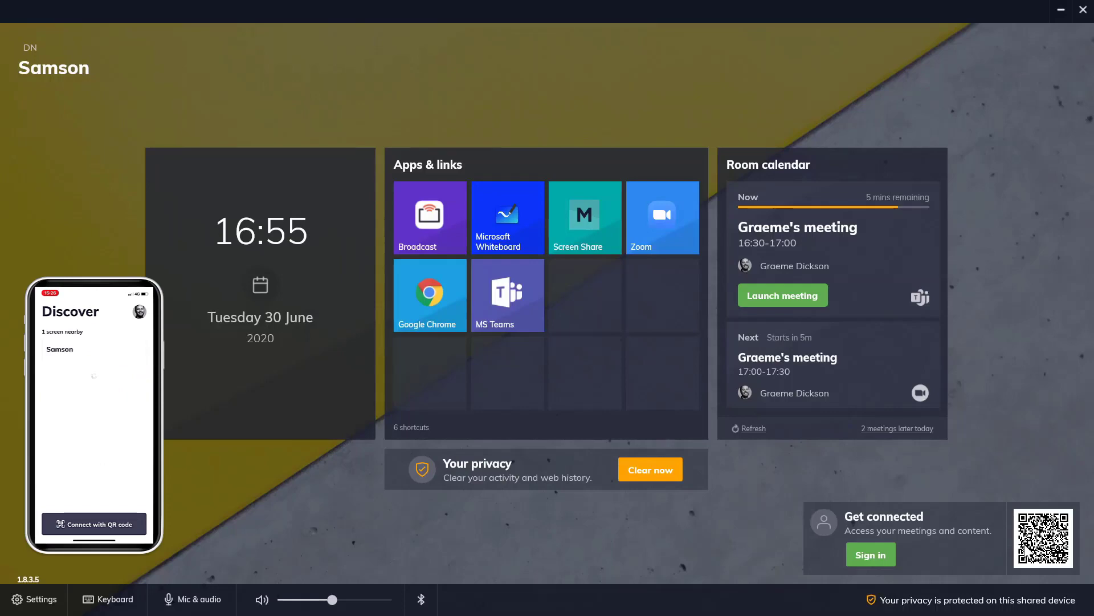
click(871, 554)
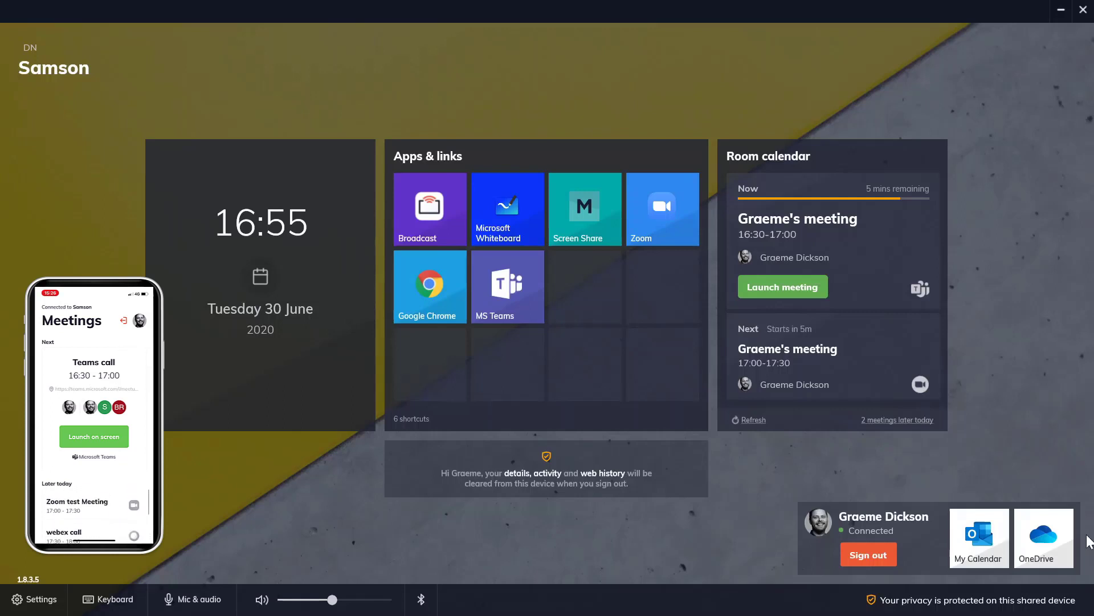
click(1044, 538)
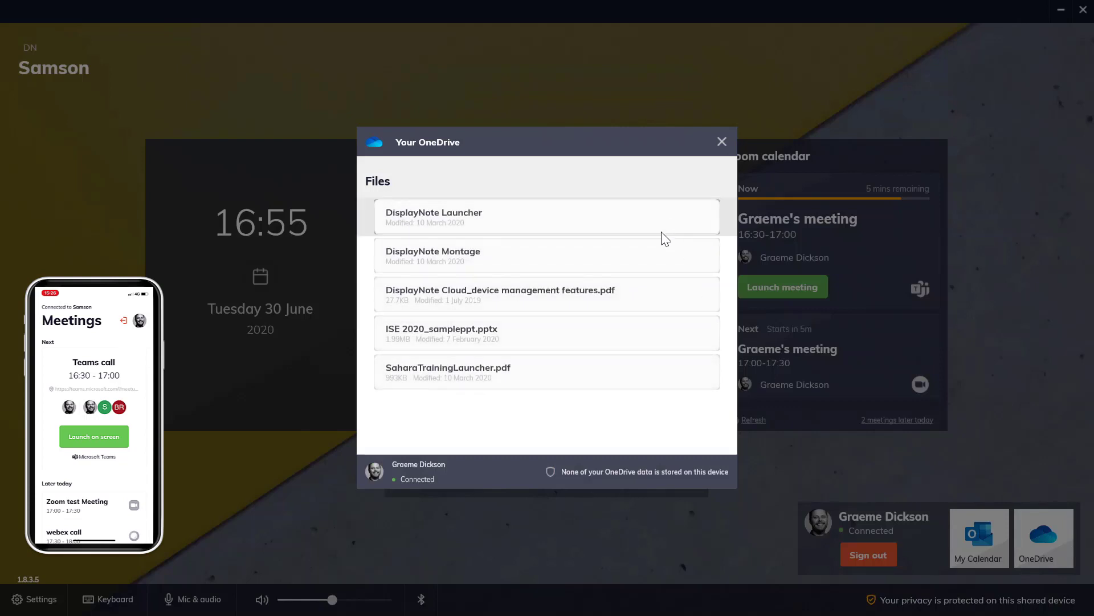
click(722, 141)
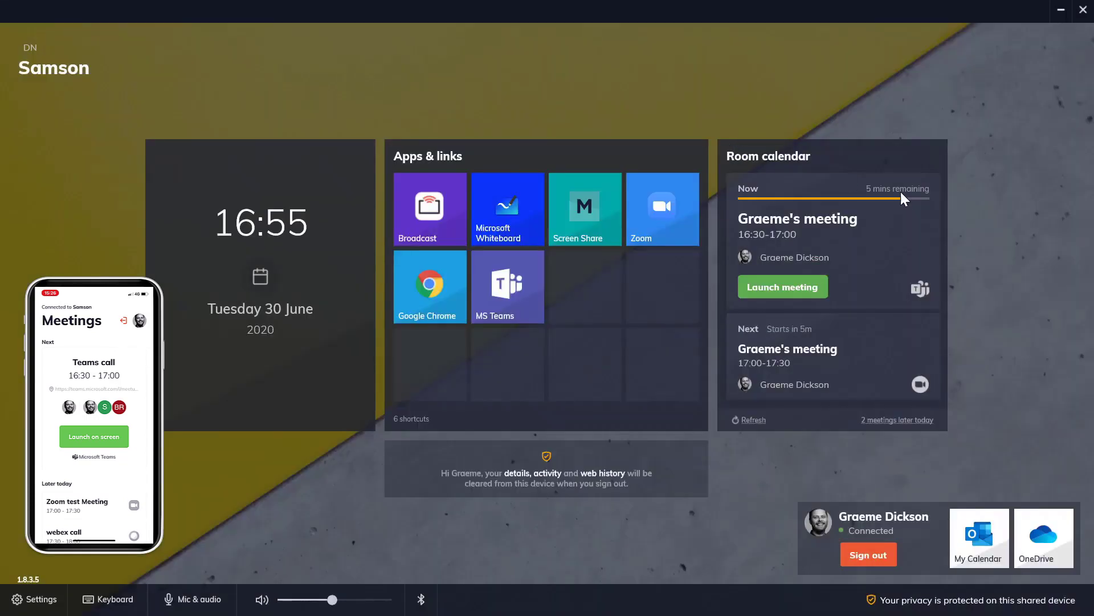
mouse_move(908, 204)
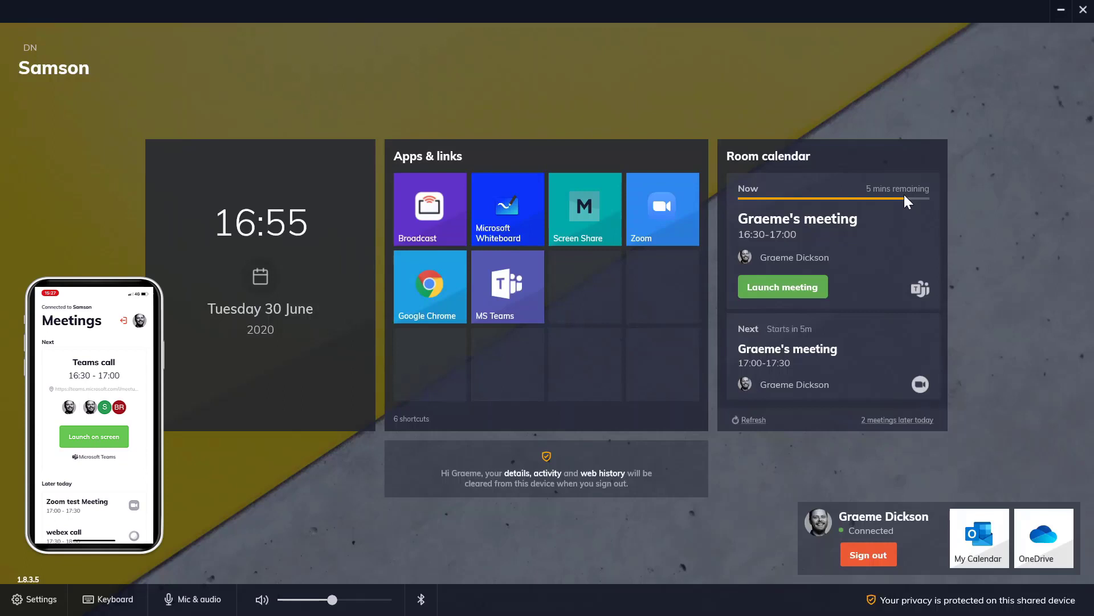
mouse_move(892, 165)
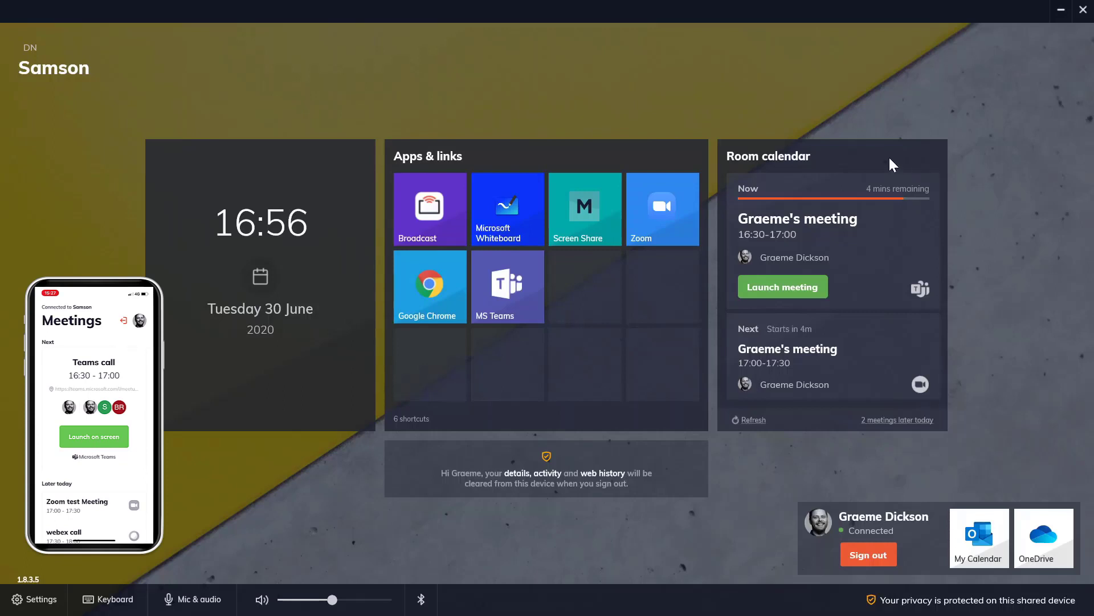
mouse_move(763, 139)
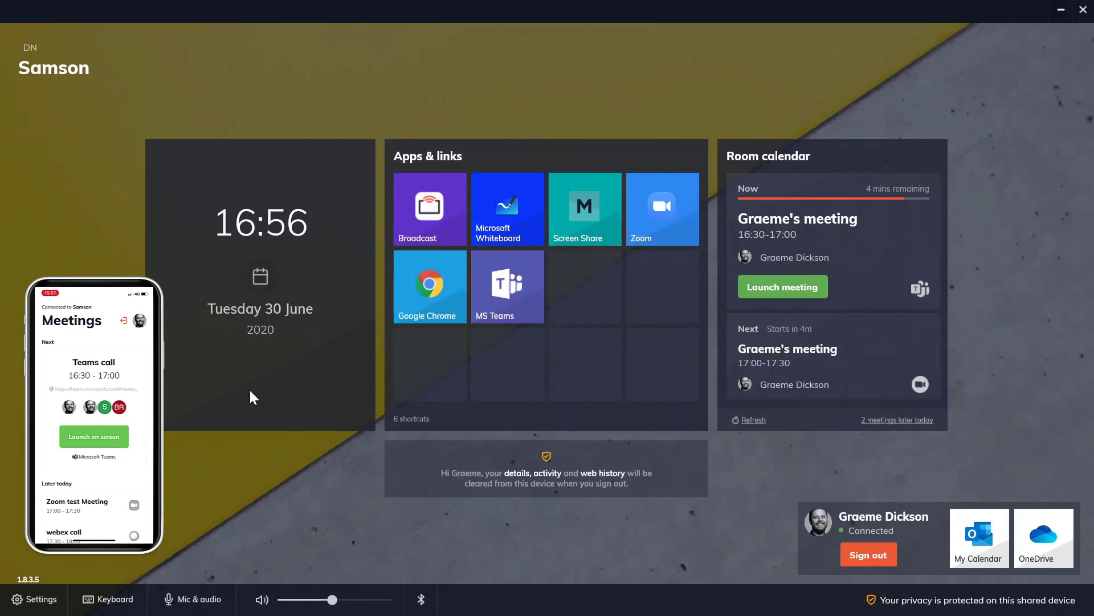
Step: Enter settings with the PIN, browse appearance backgrounds and Microsoft sign-in, then close
click(41, 599)
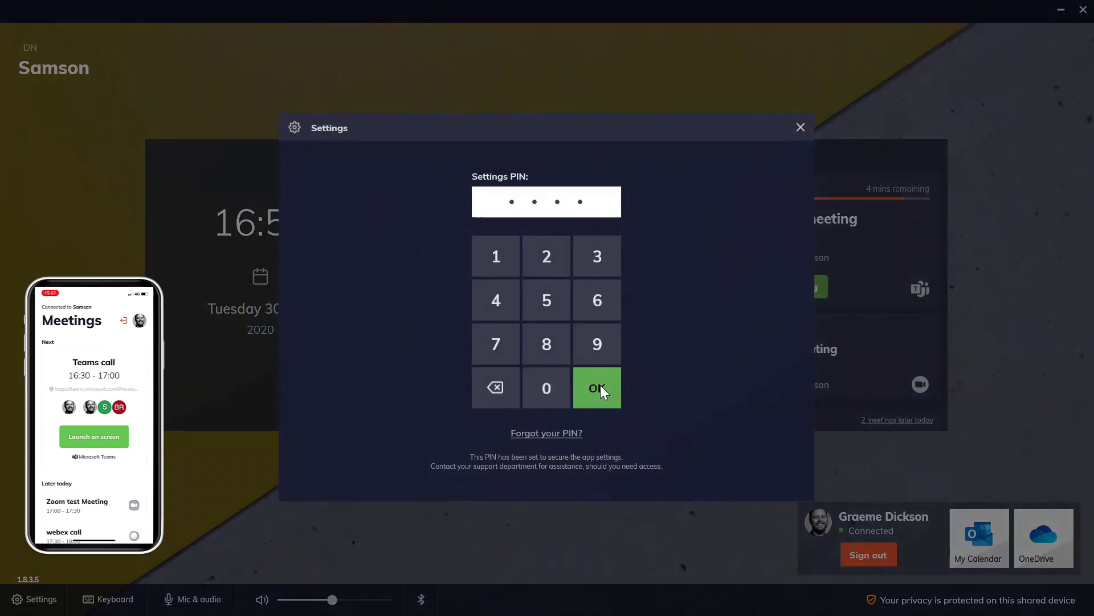
click(597, 387)
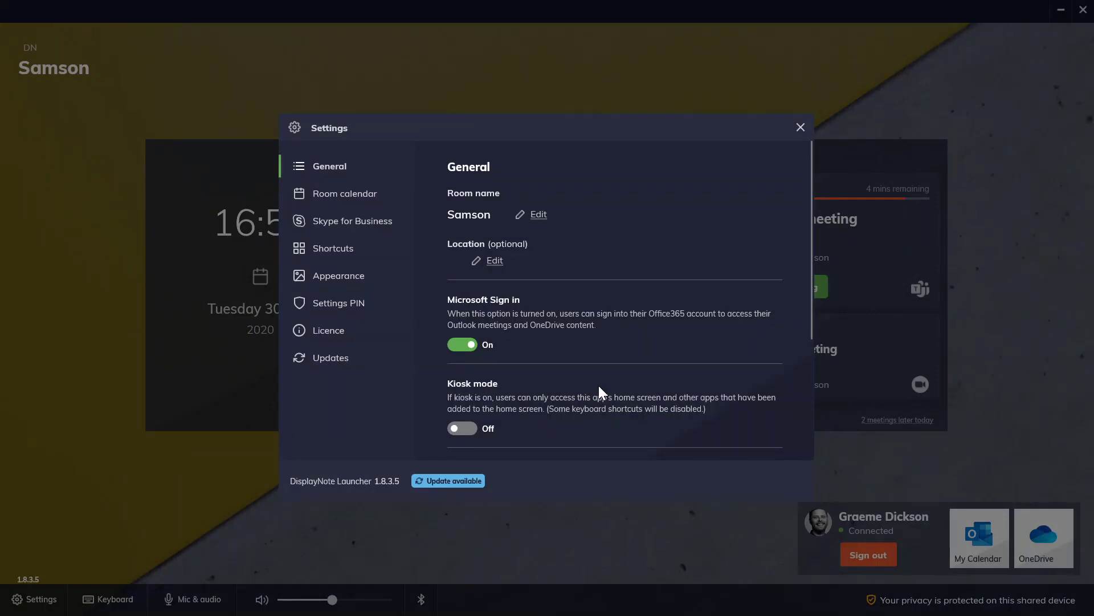
mouse_move(607, 392)
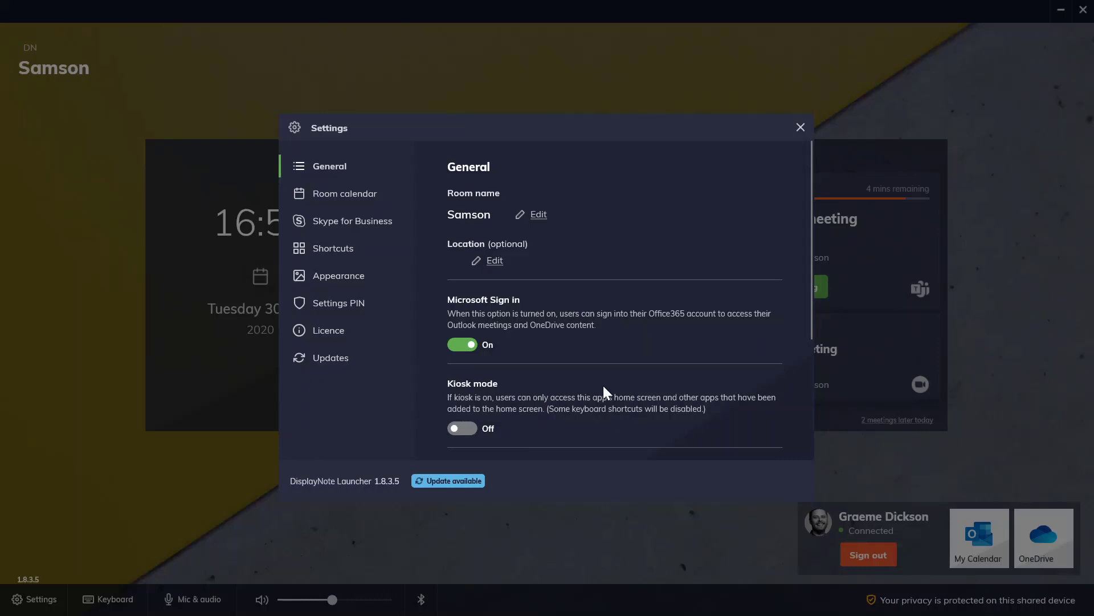
click(339, 275)
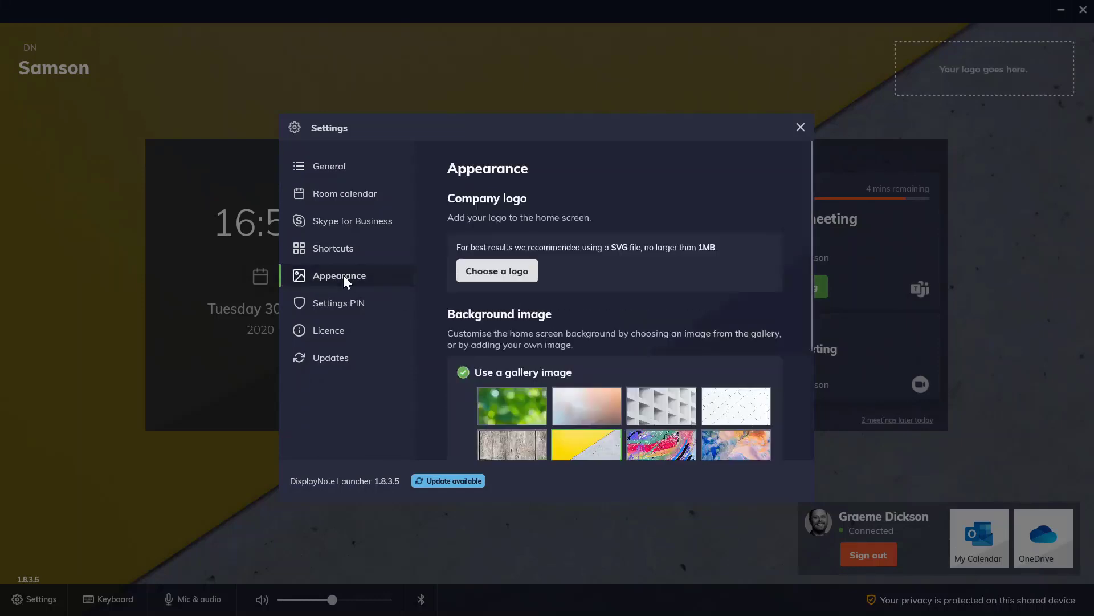
mouse_move(602, 396)
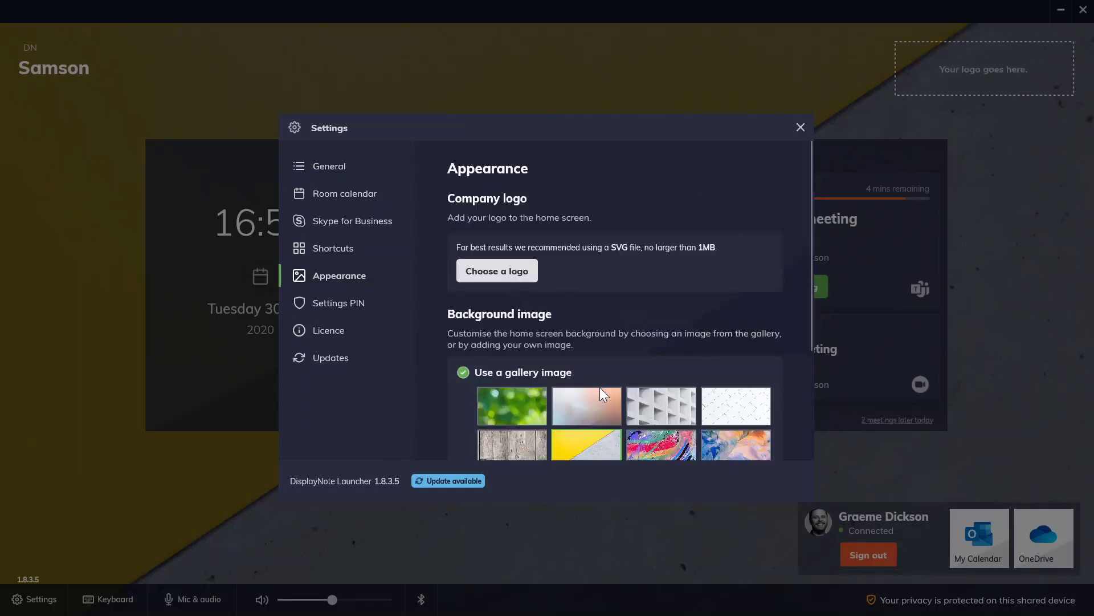
scroll(down, 3)
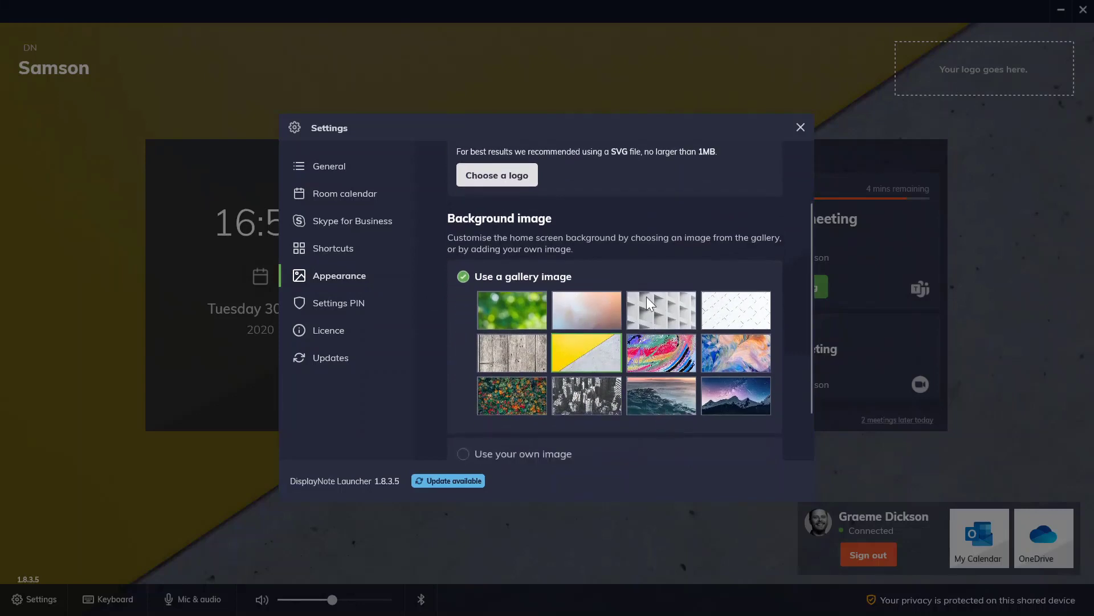
scroll(down, 3)
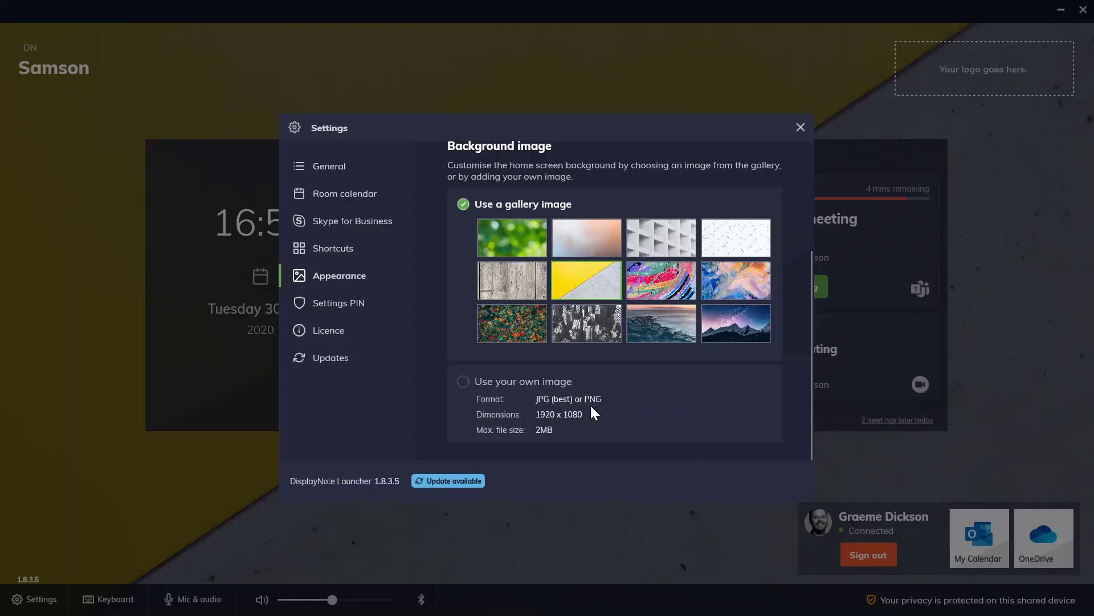
click(329, 165)
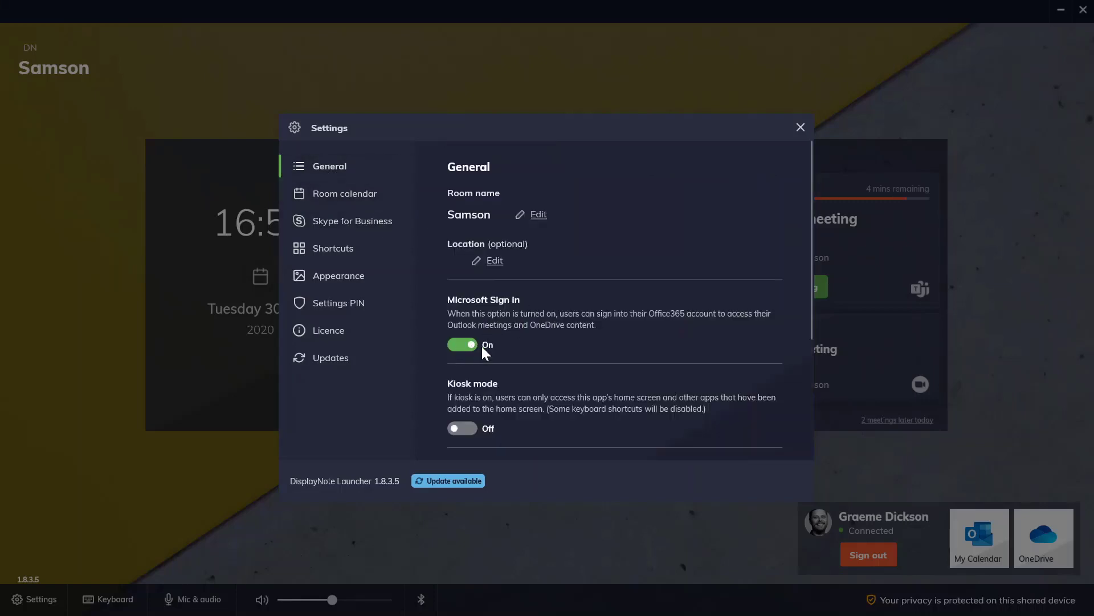
mouse_move(940, 541)
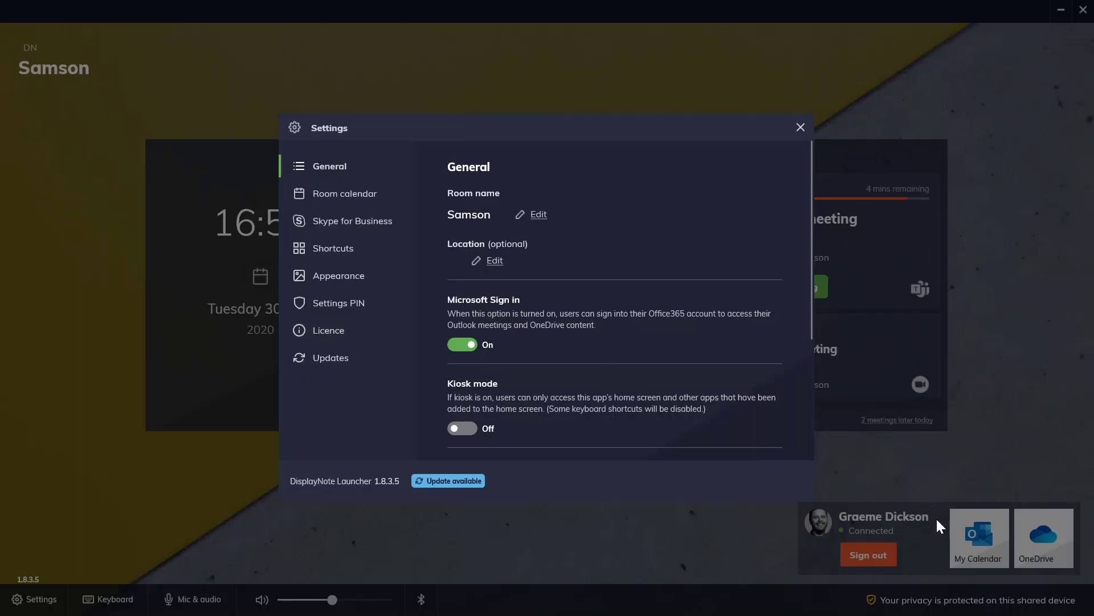
mouse_move(554, 361)
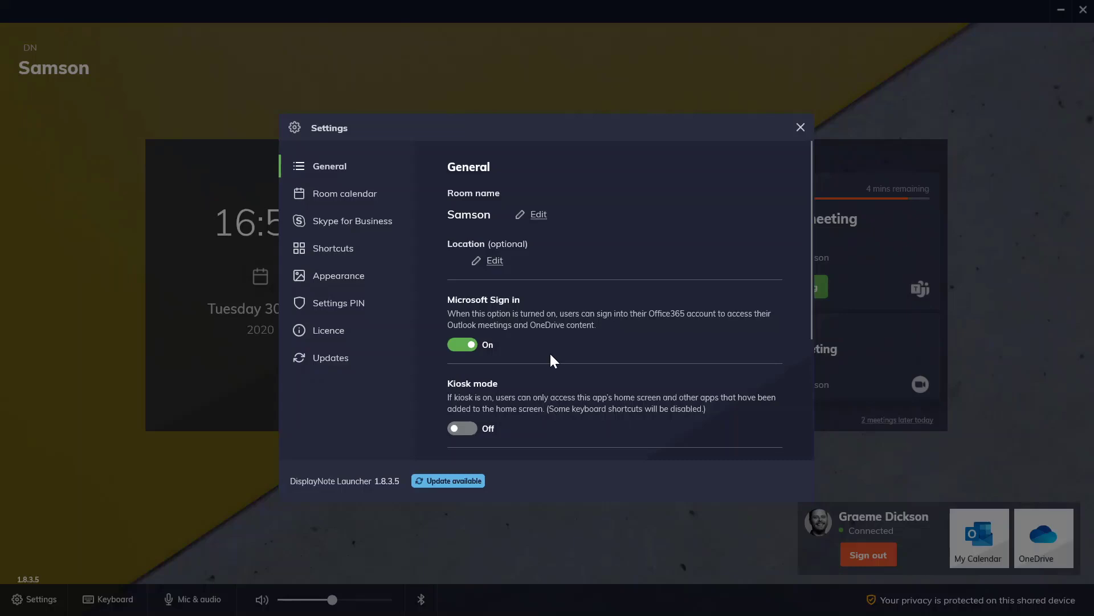
click(800, 127)
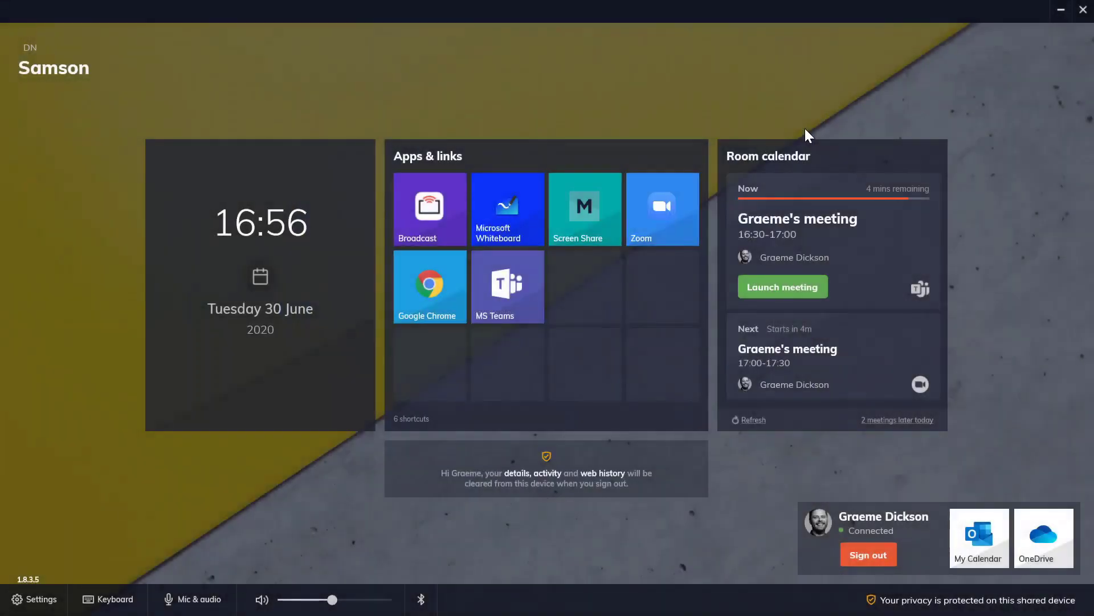
mouse_move(639, 153)
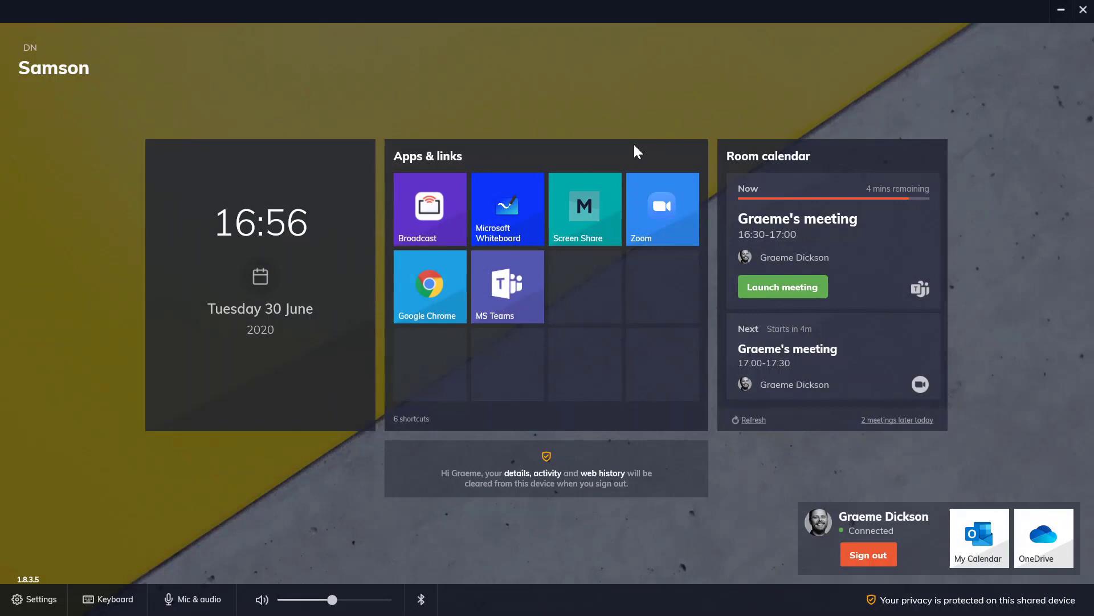
mouse_move(589, 218)
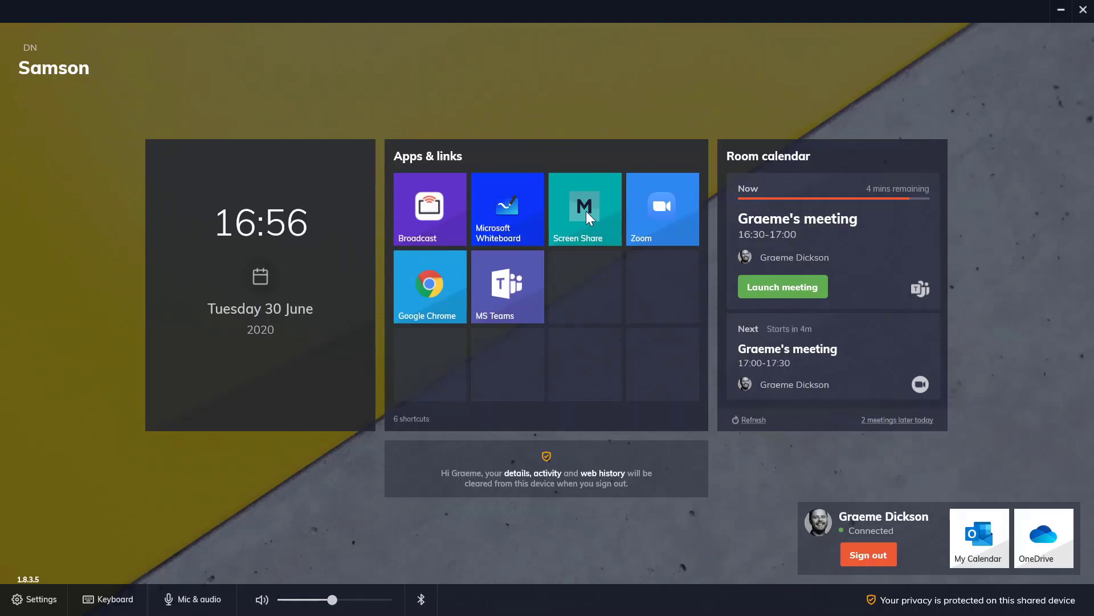
Step: Open DisplayNote Montage from the Screen Share tile to await connections
click(585, 208)
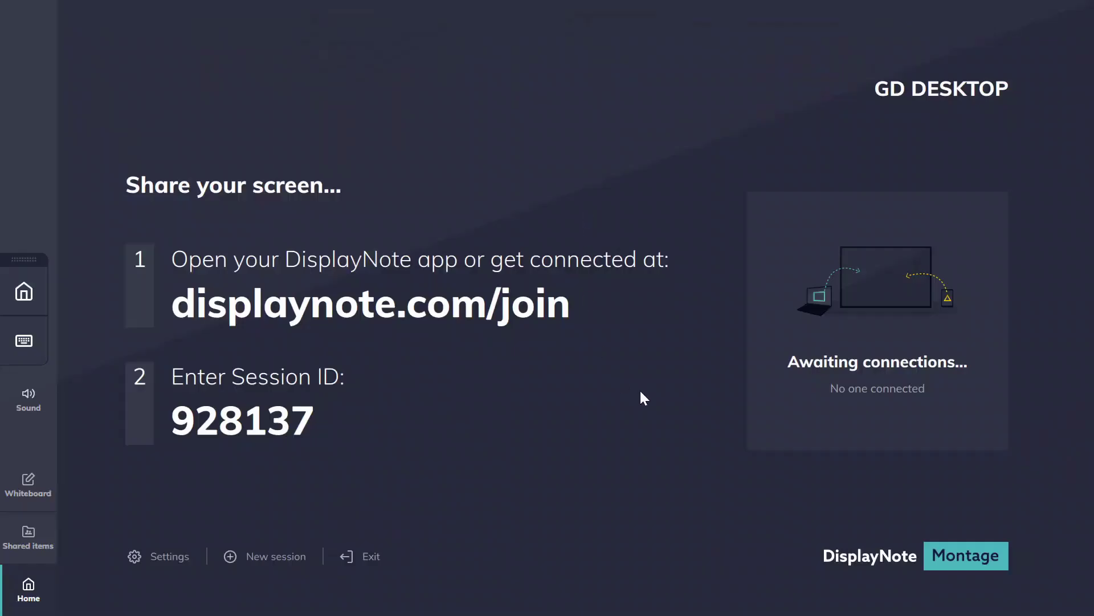
mouse_move(855, 424)
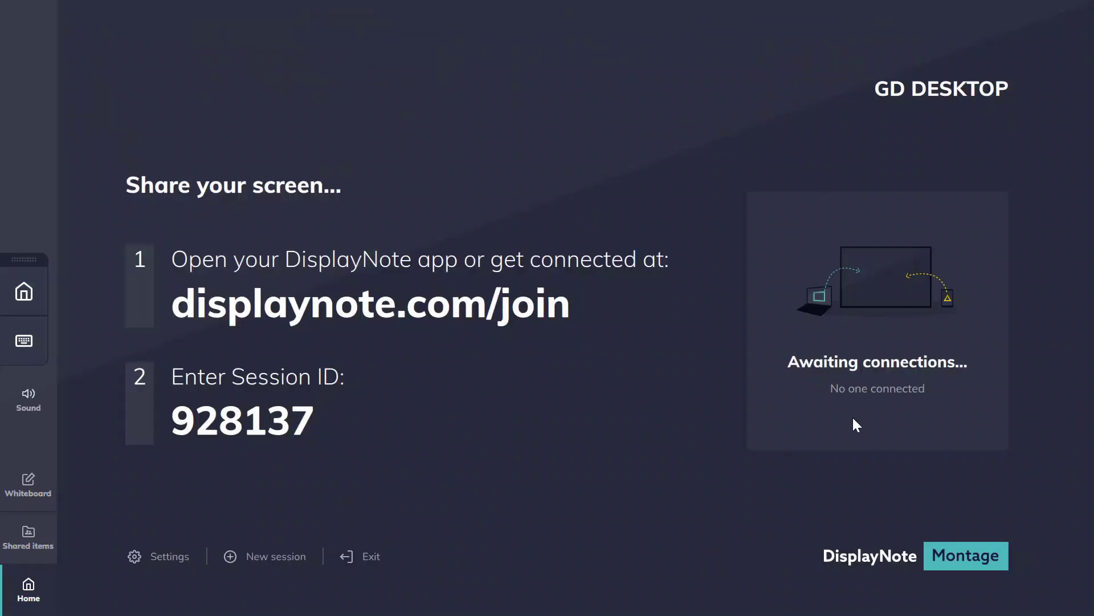
mouse_move(664, 355)
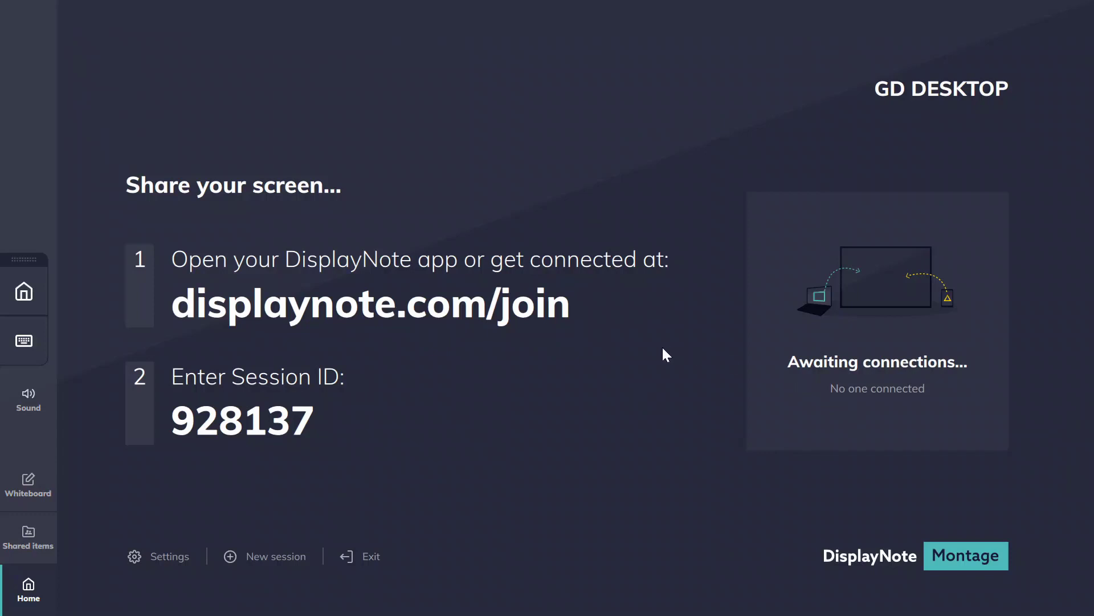
mouse_move(654, 349)
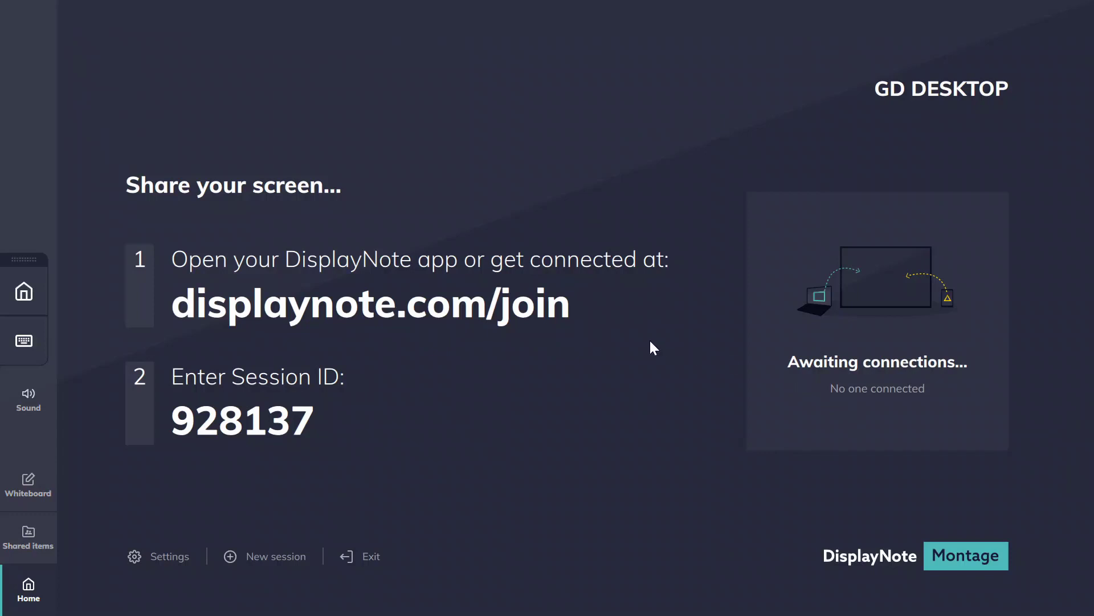
mouse_move(643, 356)
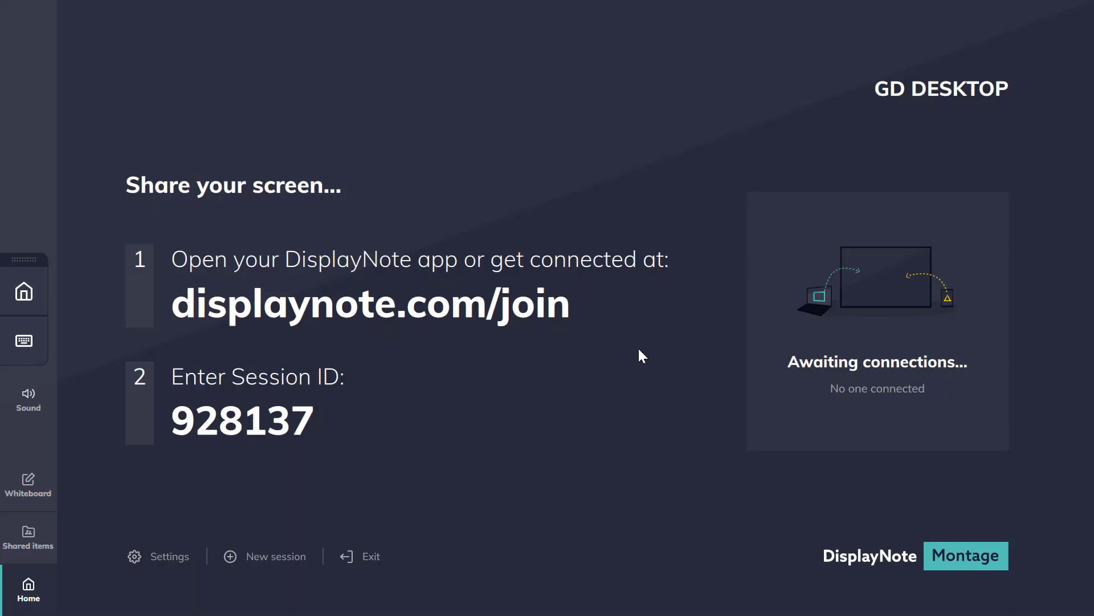
mouse_move(632, 355)
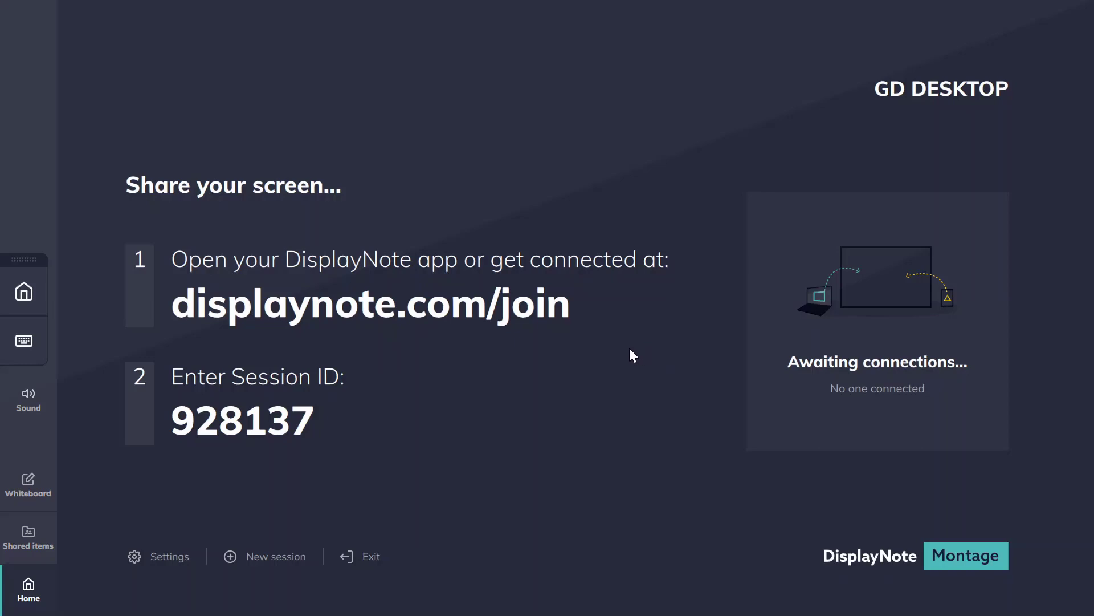
mouse_move(46, 481)
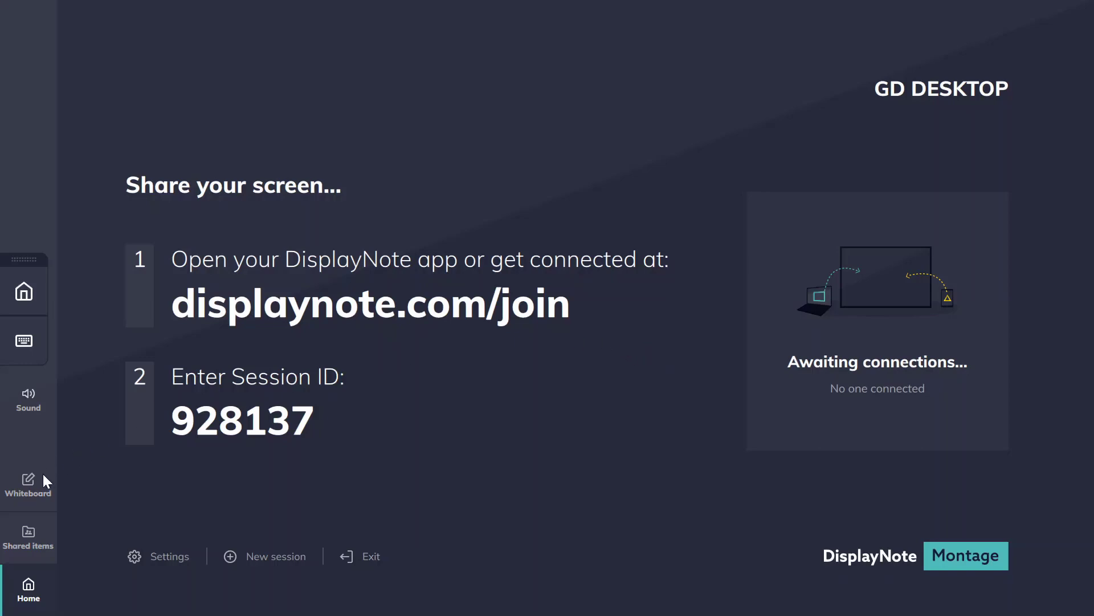
mouse_move(555, 312)
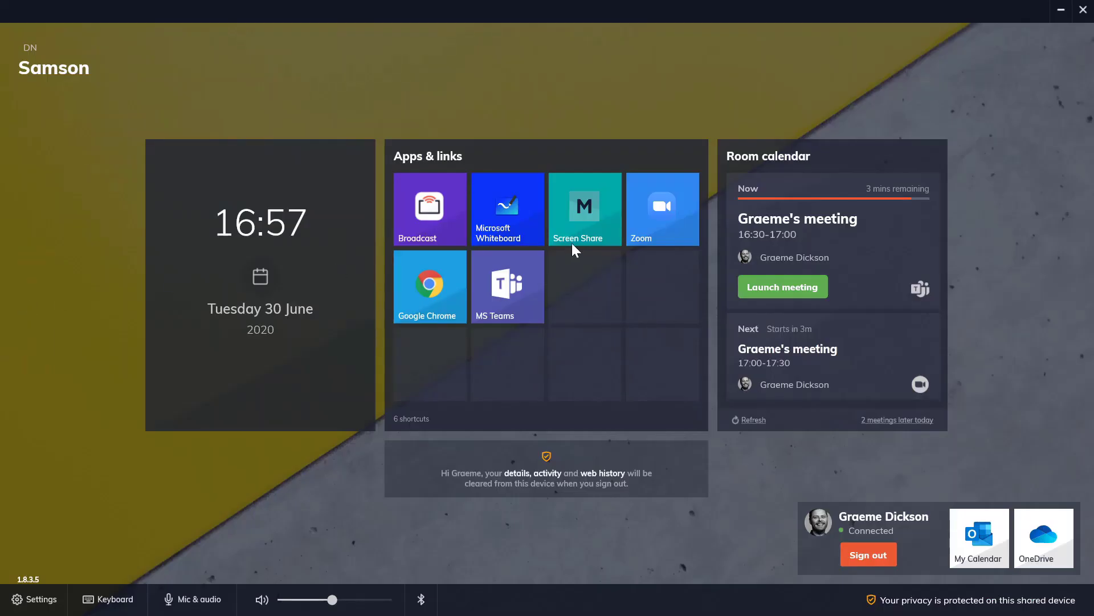
mouse_move(545, 237)
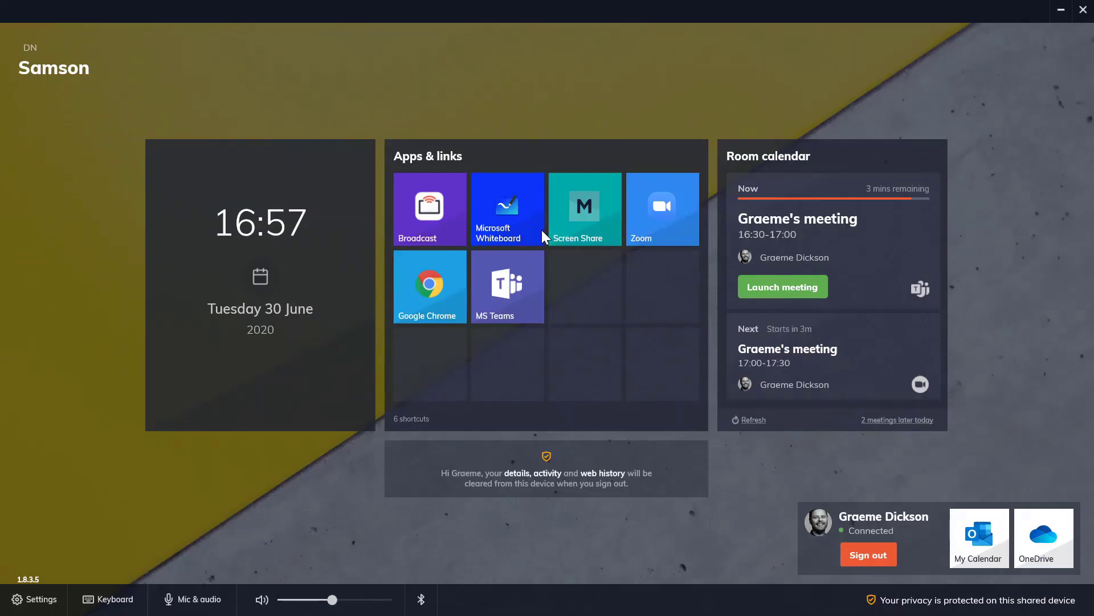
mouse_move(536, 237)
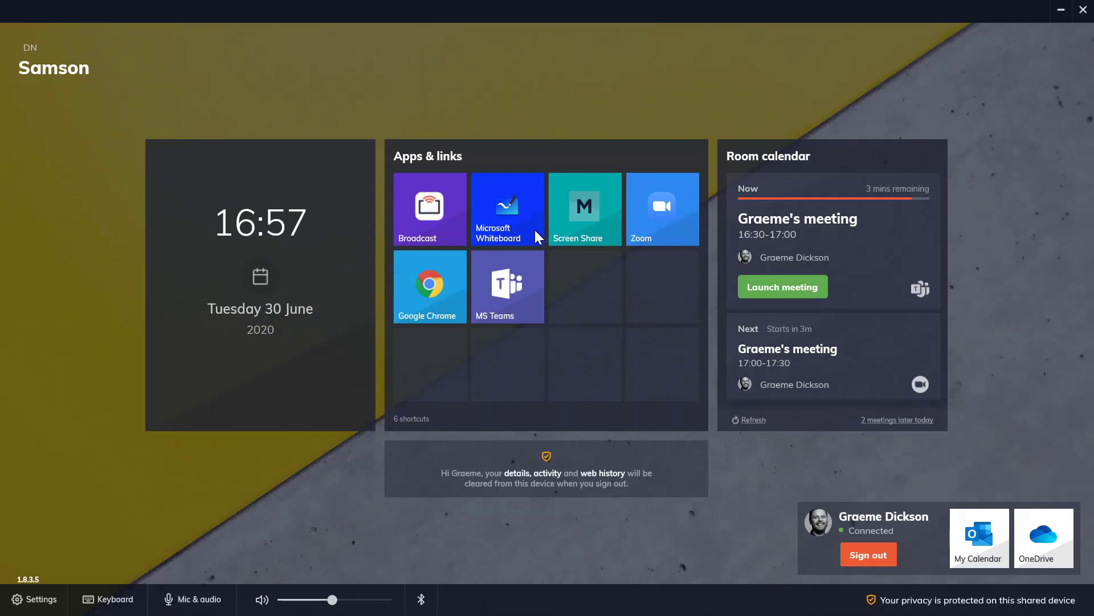
Step: Start a public broadcast in DisplayNote Broadcast and minimise the Broadcasting panel
click(429, 208)
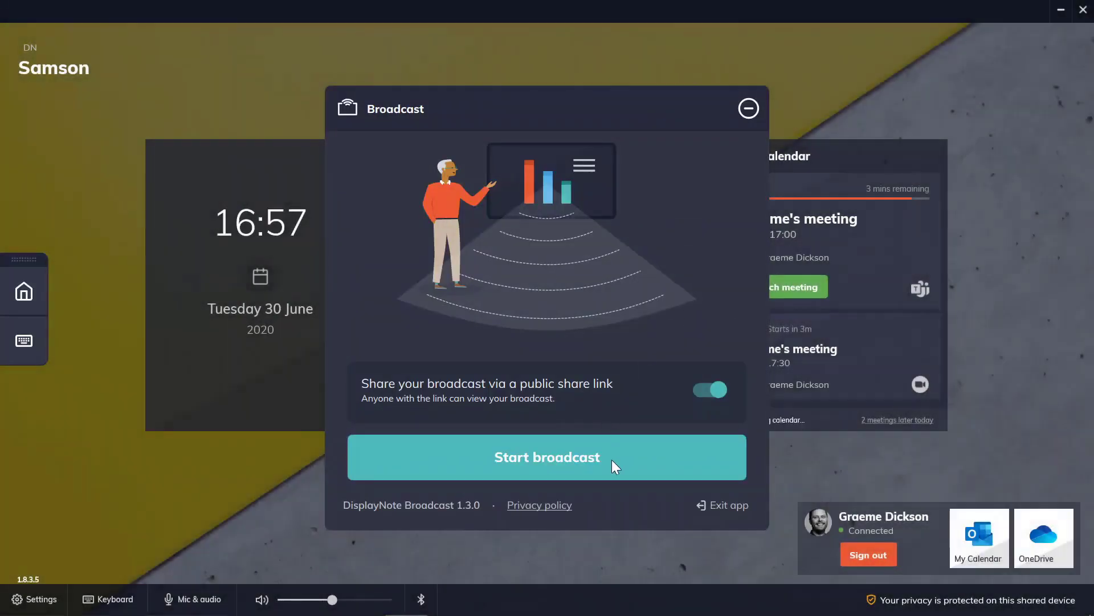
click(547, 457)
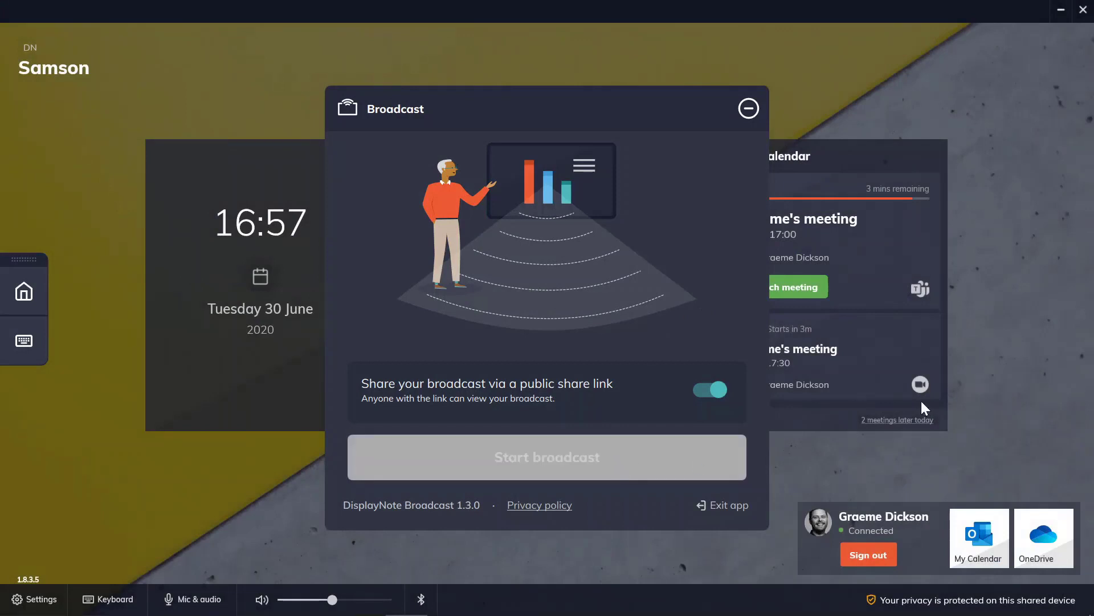
click(547, 457)
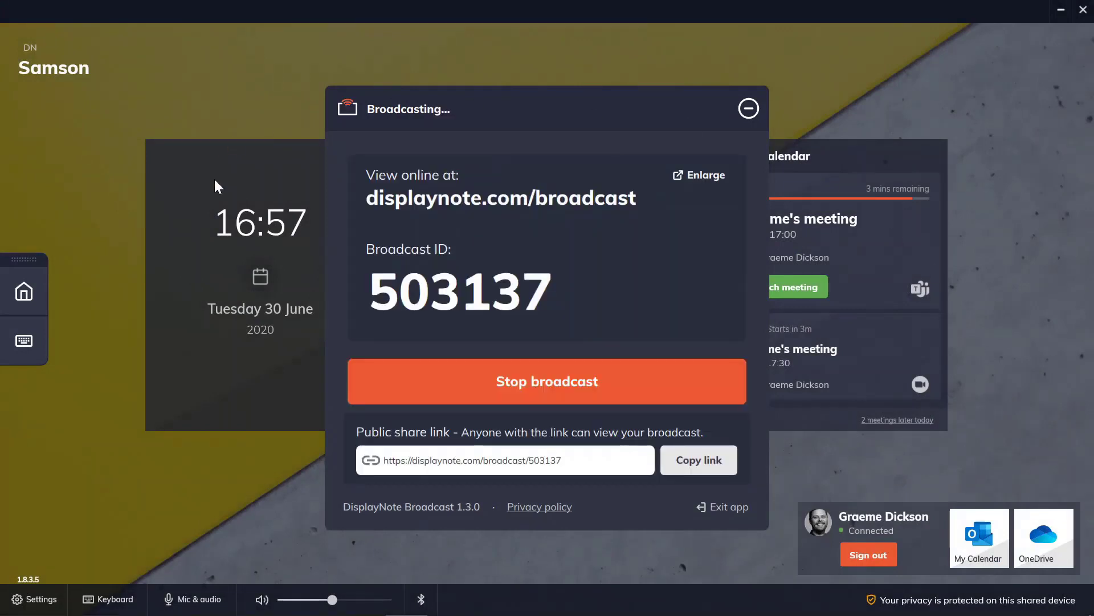
mouse_move(233, 188)
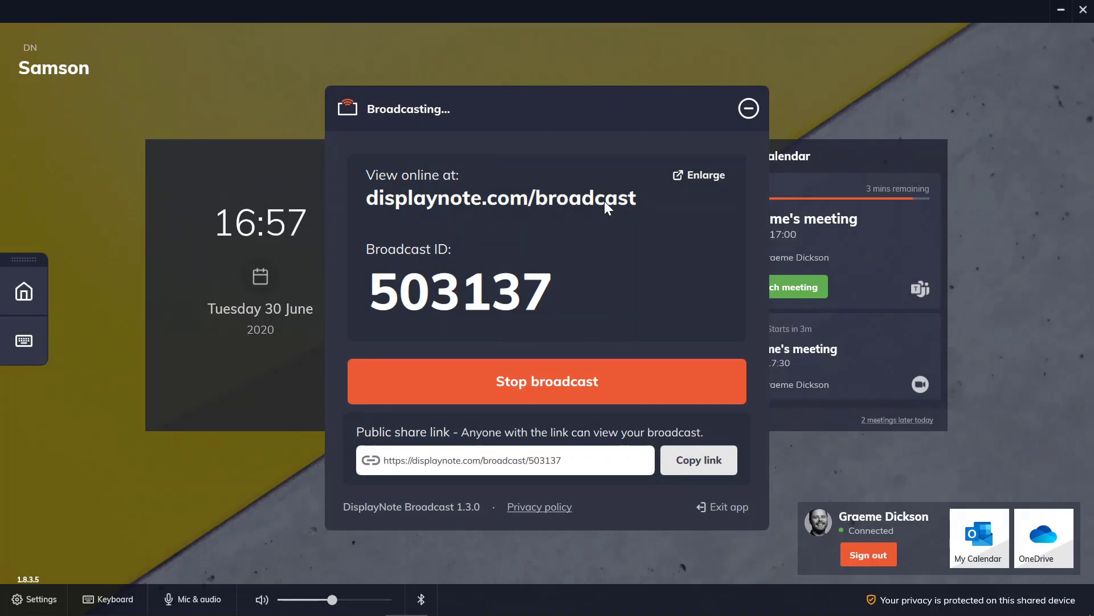
mouse_move(464, 295)
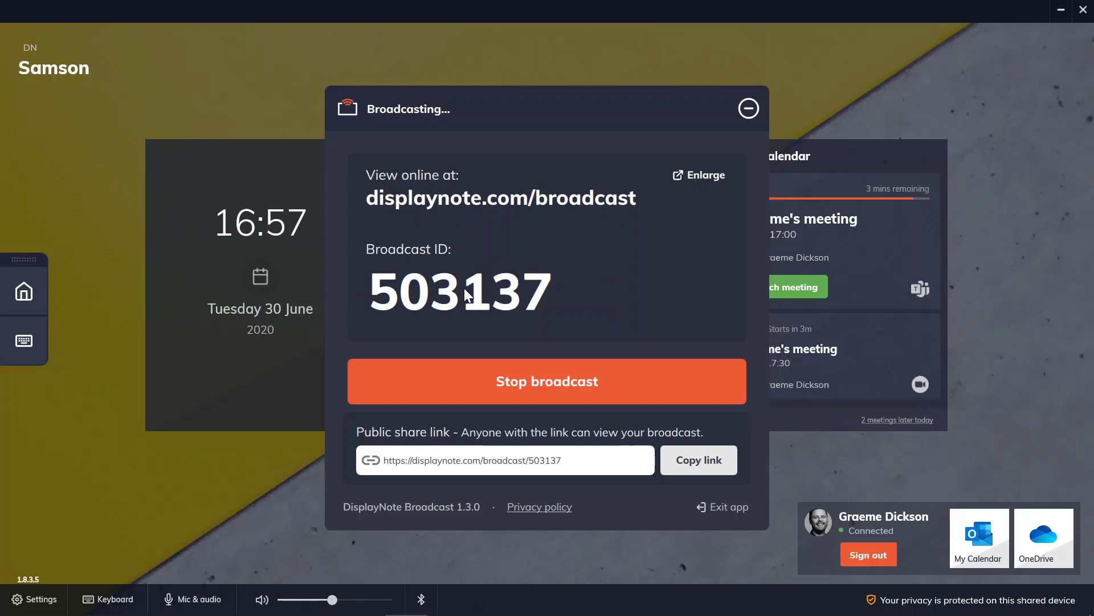
click(749, 108)
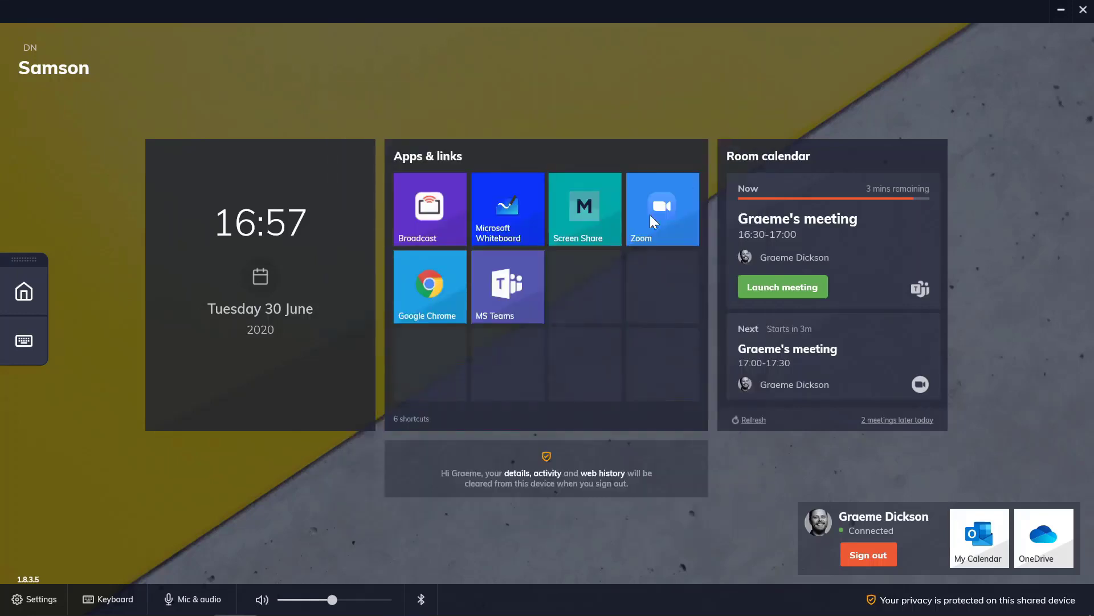
mouse_move(583, 310)
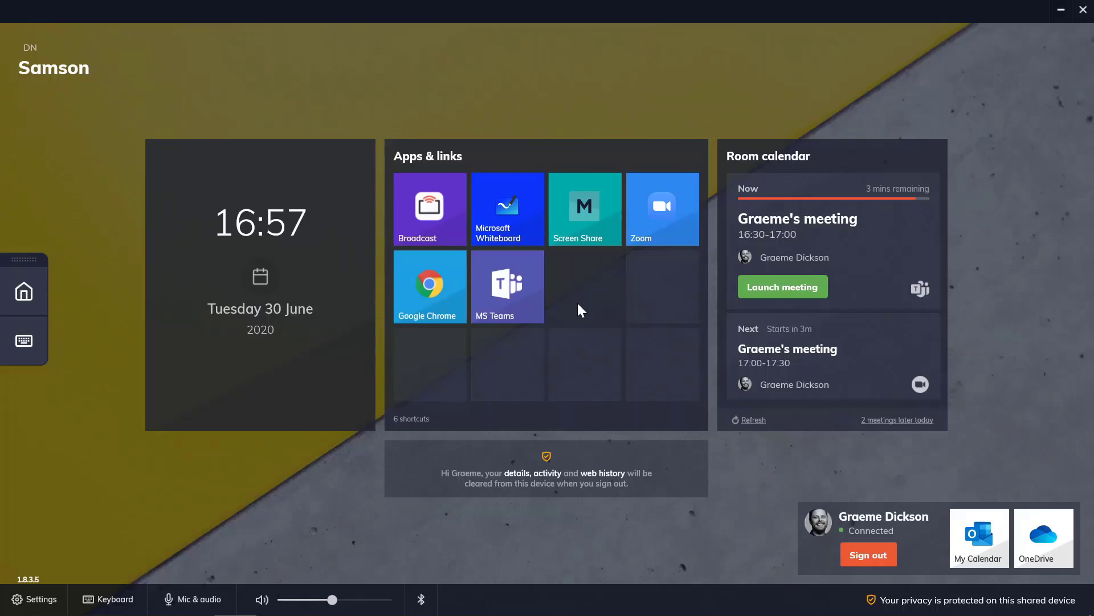
Step: Sign out and clear the device's cache, applications and web history
click(868, 554)
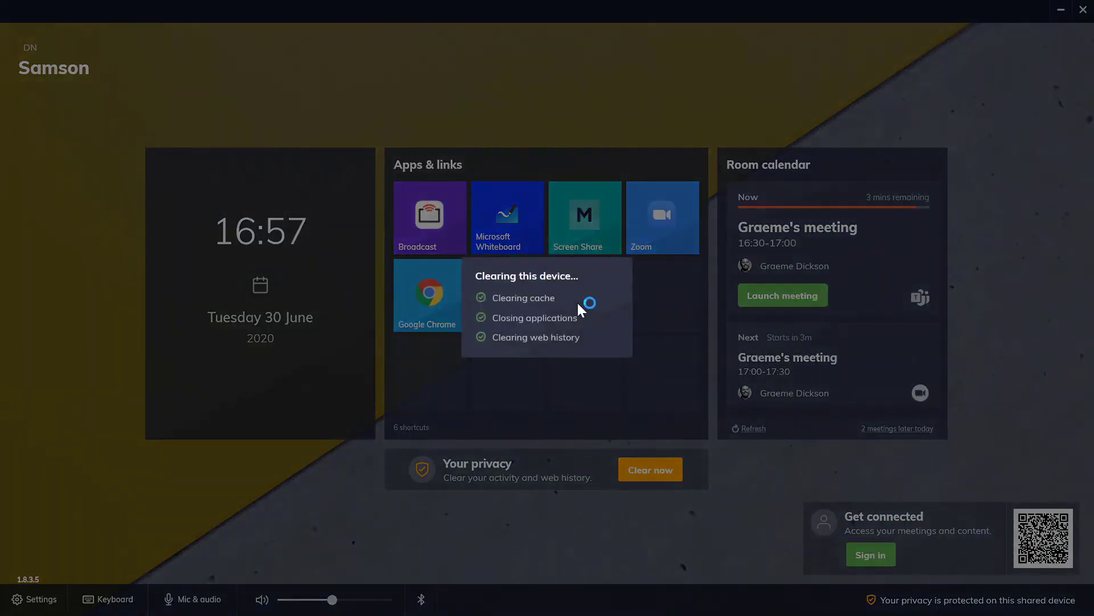